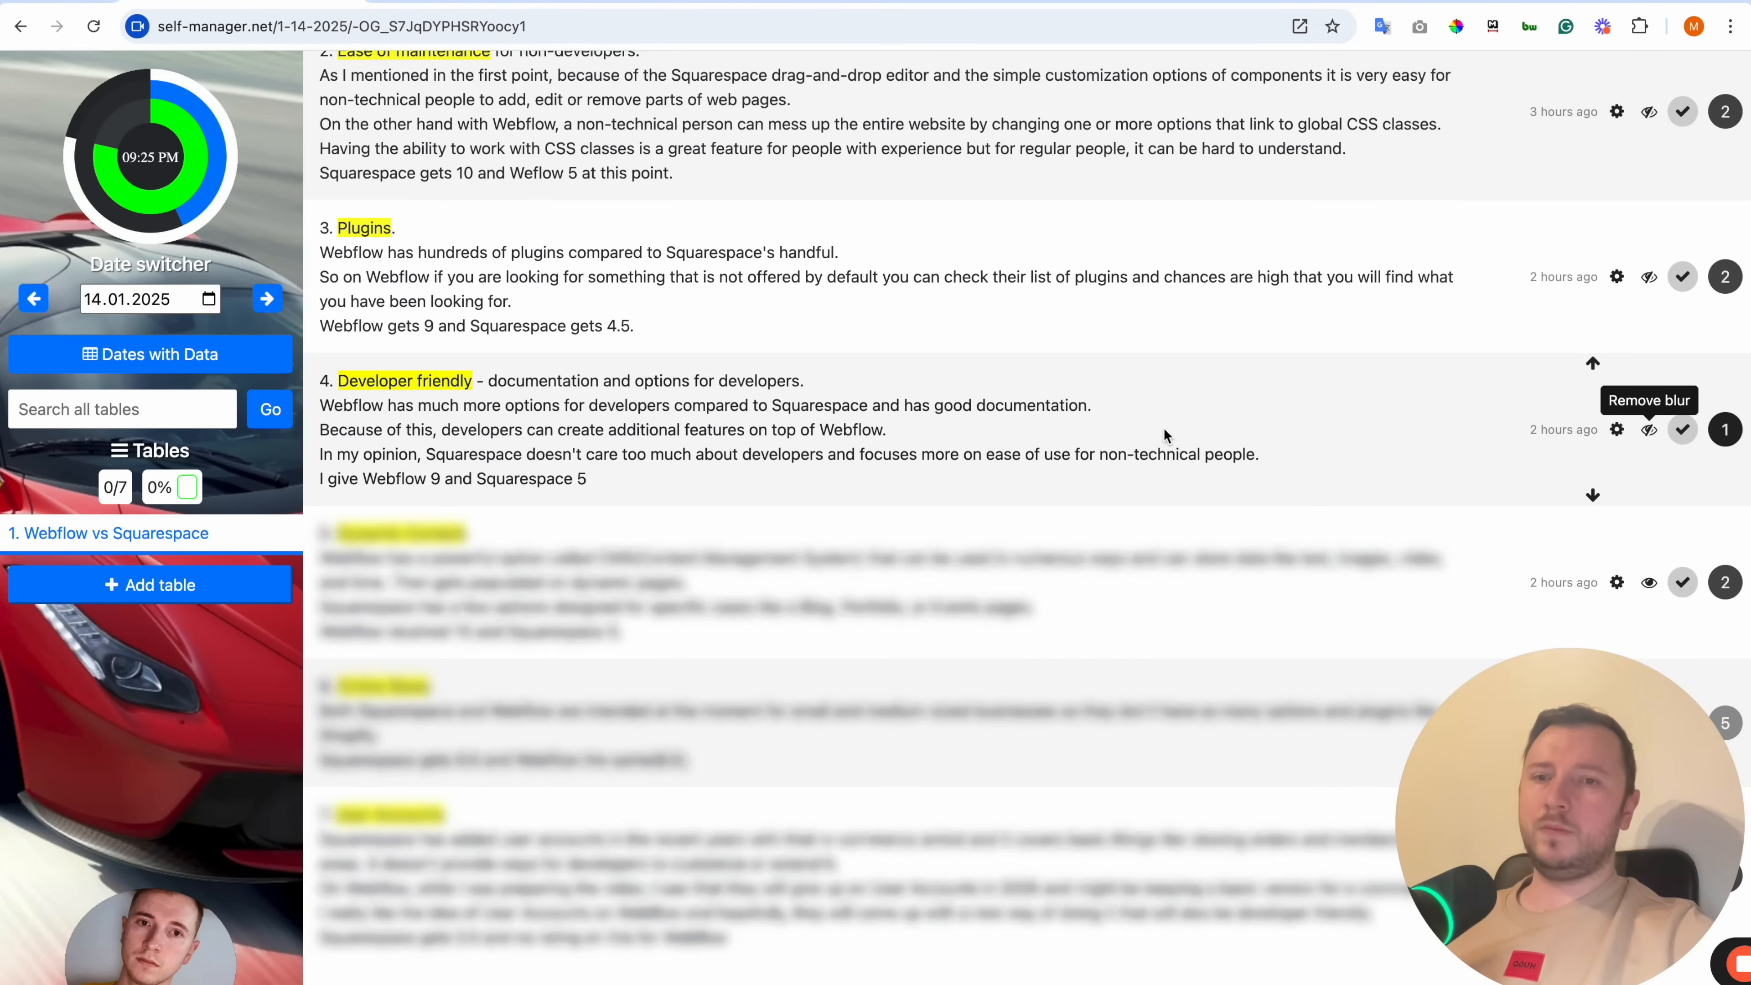
mouse_move(1228, 400)
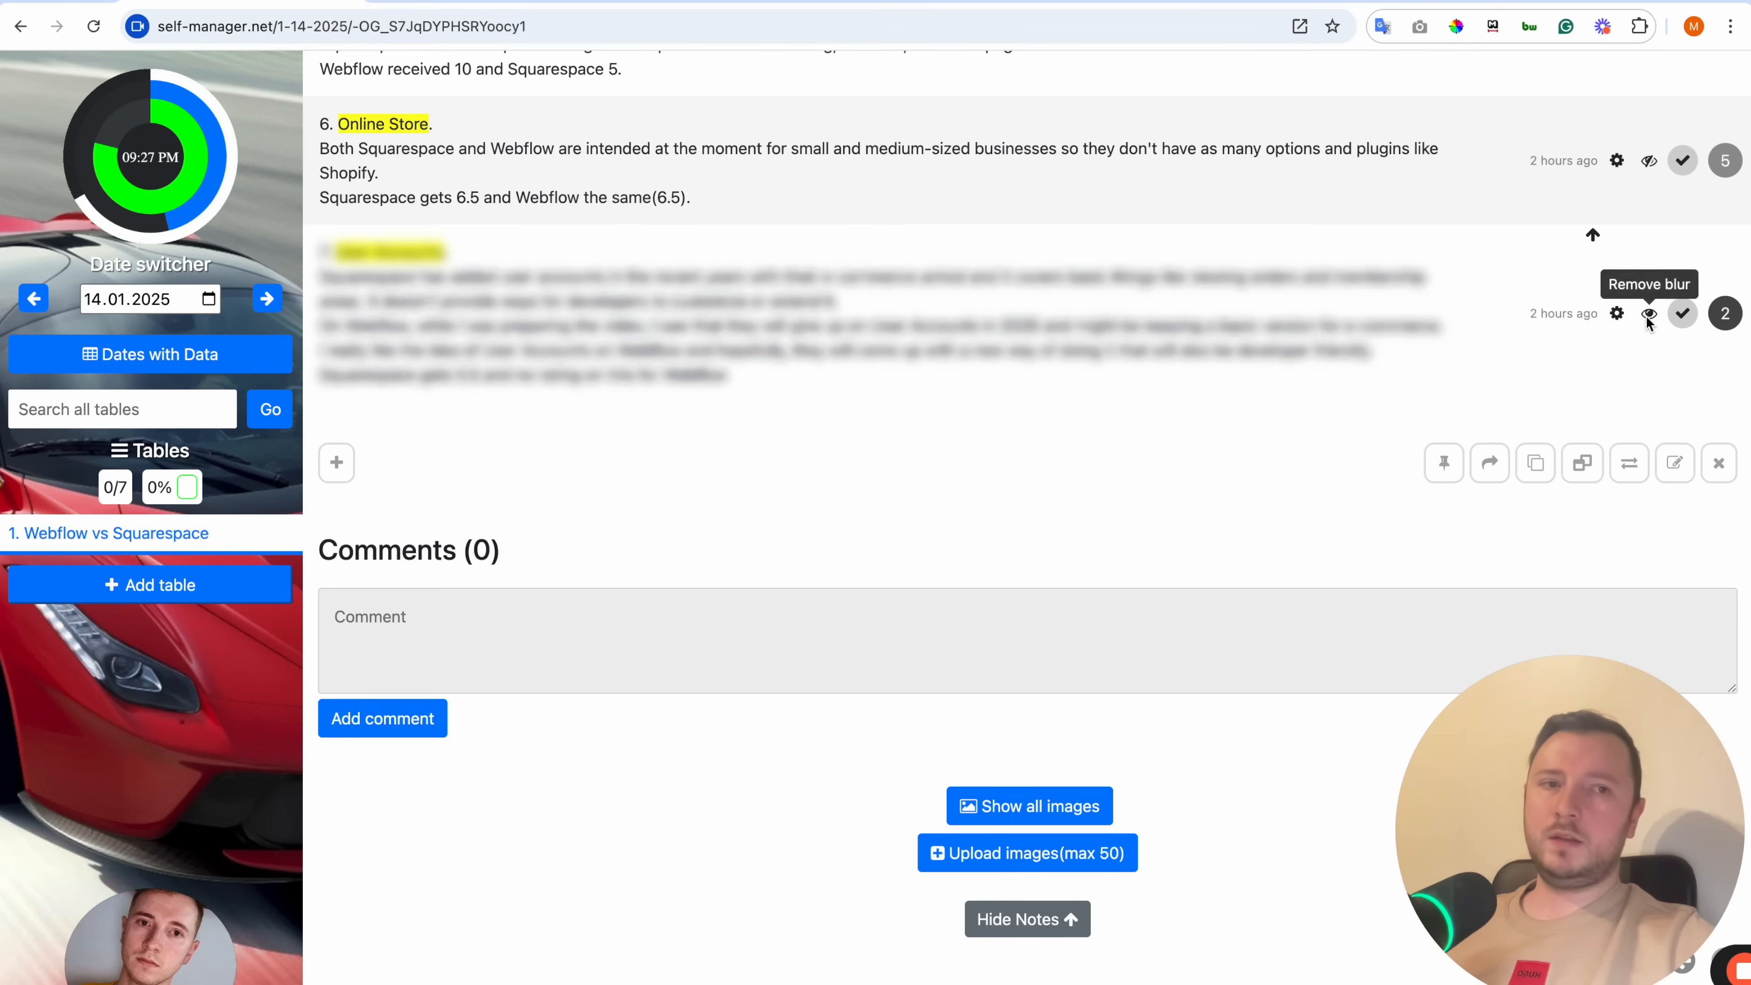
Step: Remove the blur from the row 7 'User Accounts' note (Squarespace 5.5, no Webflow rating)
click(1649, 314)
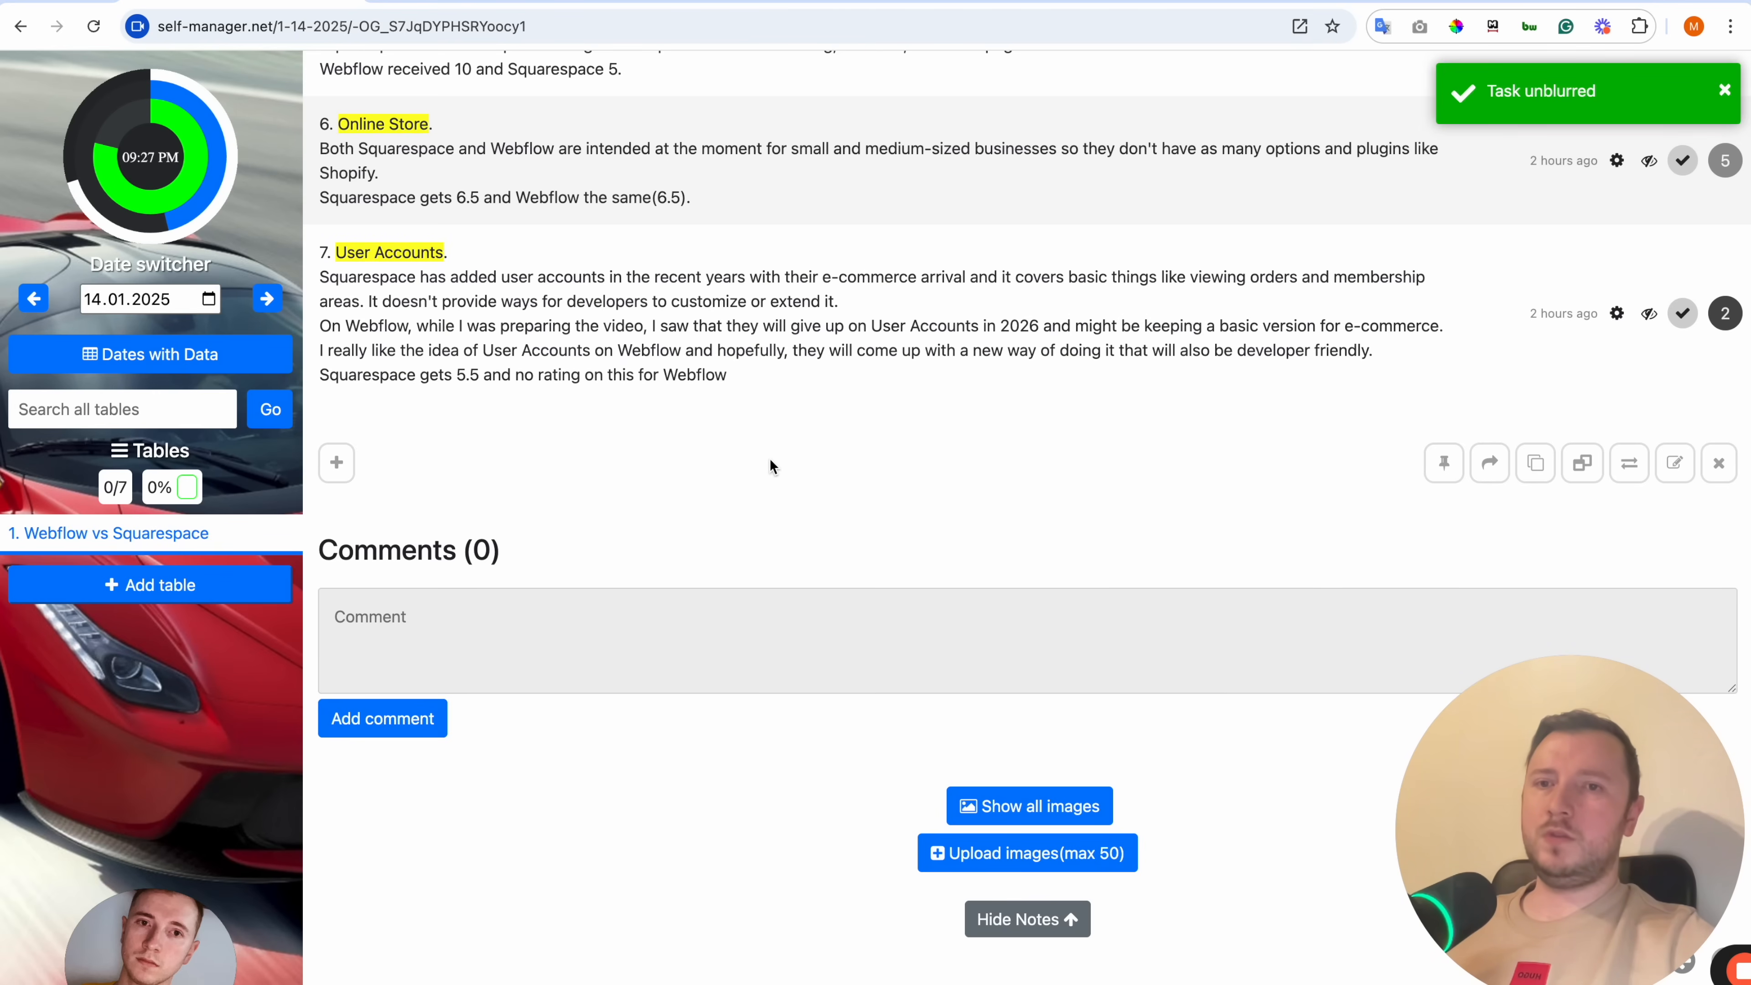